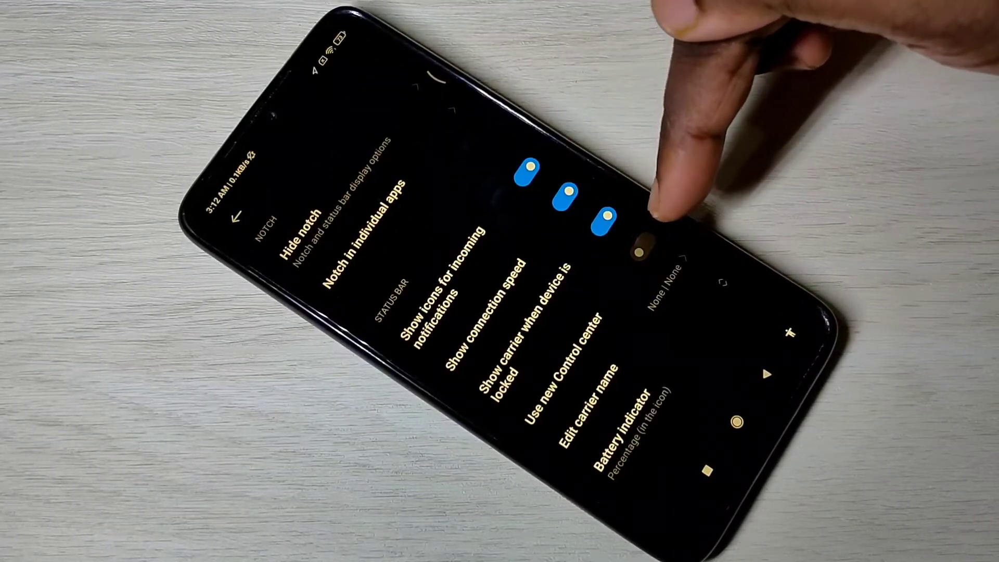
# Switch on 'Use new Control center' in Notification & status bar settings.
pyautogui.click(643, 240)
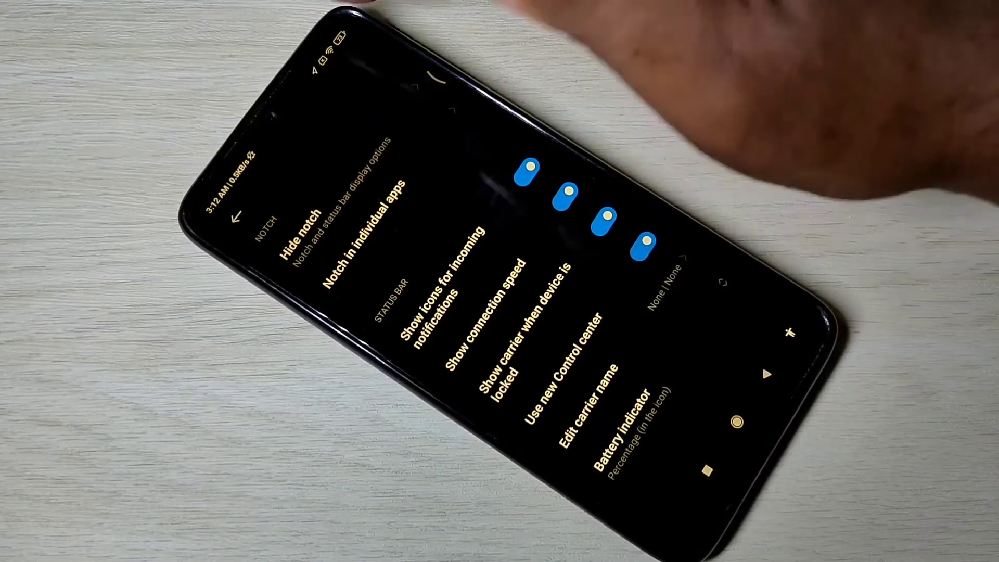